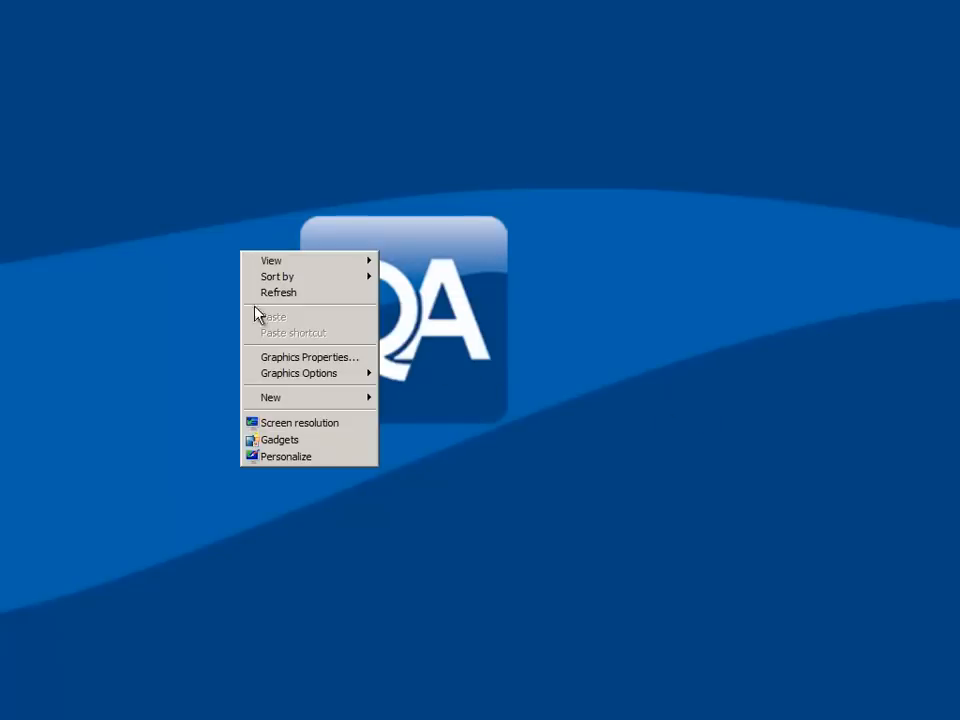
Open the desktop's New item submenu to create a text document
left_click(270, 397)
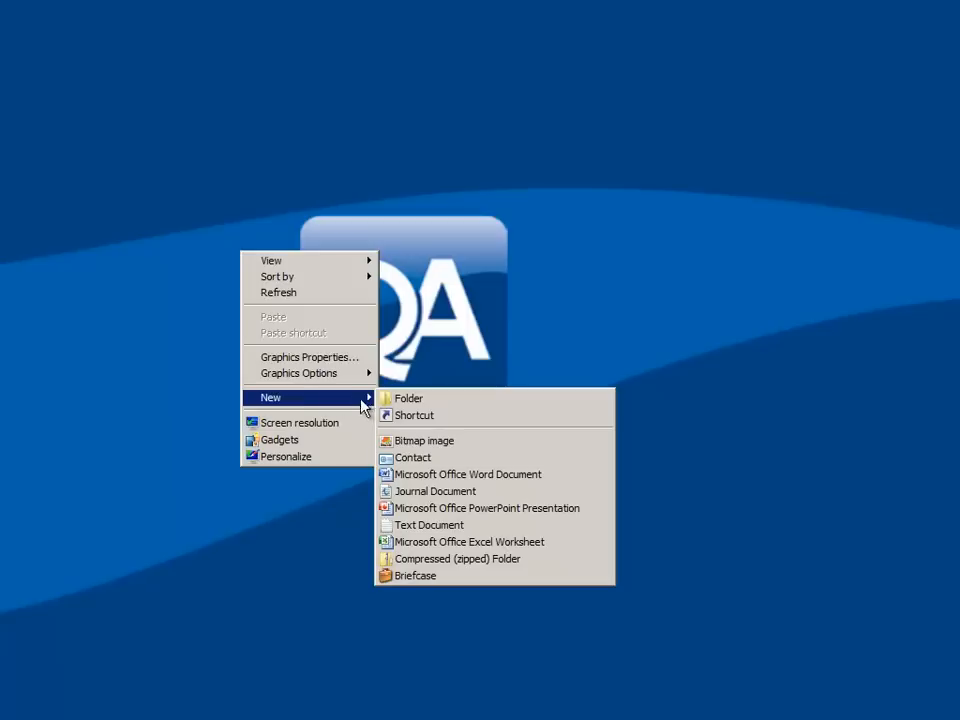
mouse_move(487, 508)
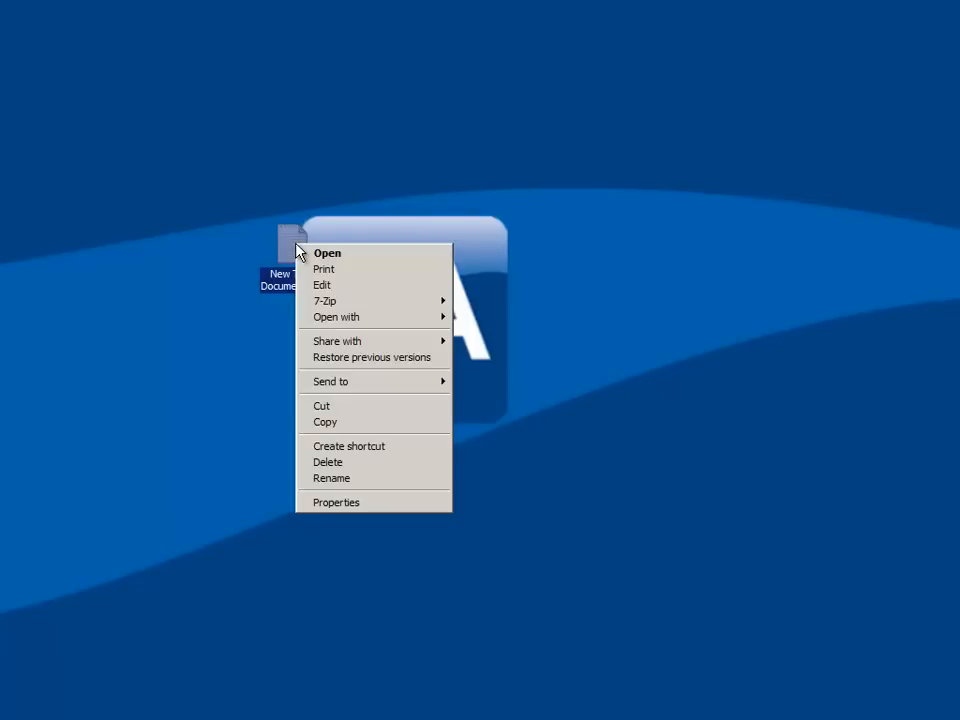
mouse_move(371, 405)
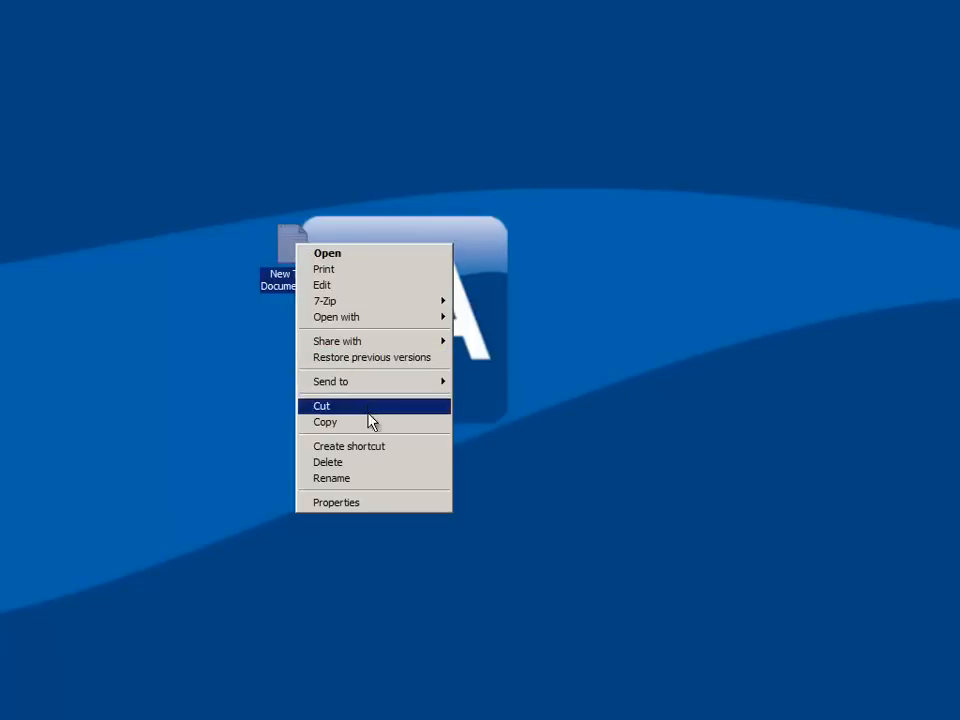
Encrypt New Text Document.txt through its Advanced attributes, choosing to encrypt the file only
left_click(336, 502)
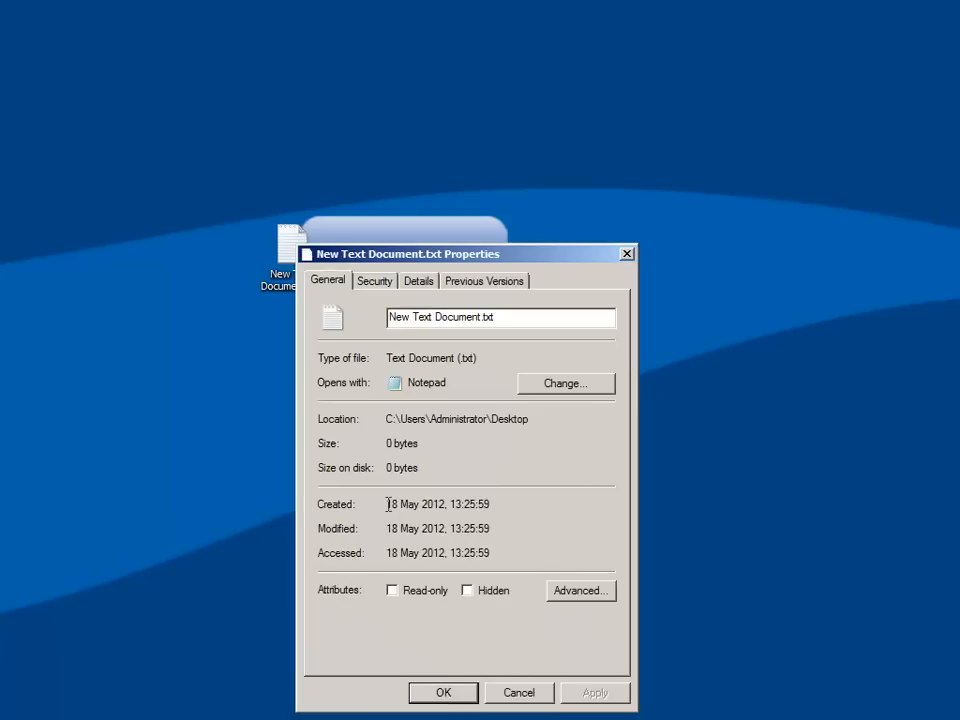
left_click_drag(465, 254, 410, 192)
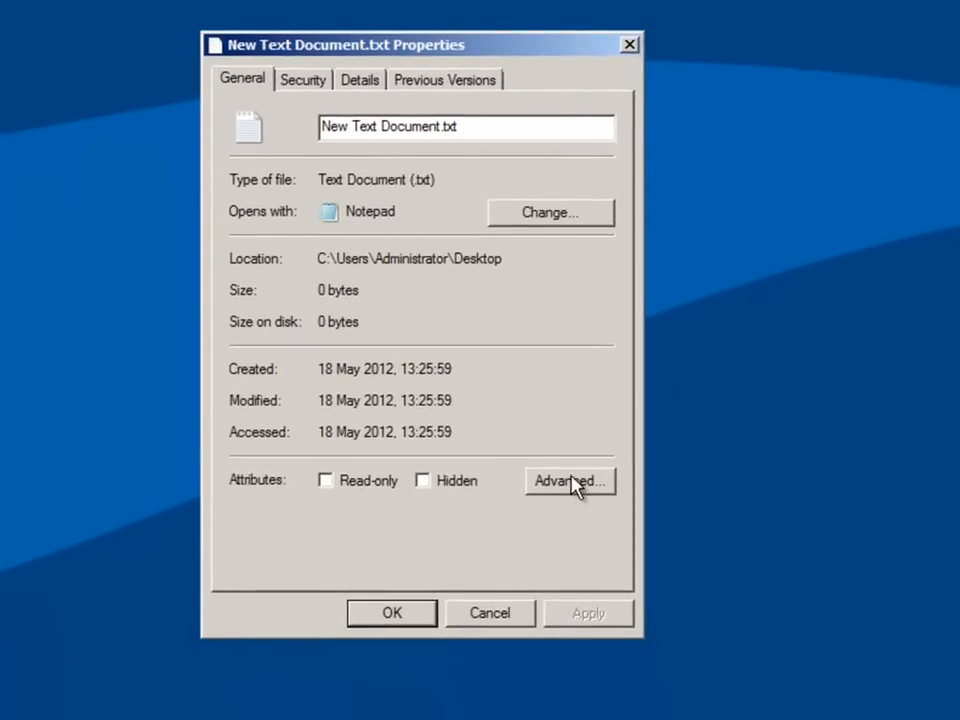
left_click(570, 481)
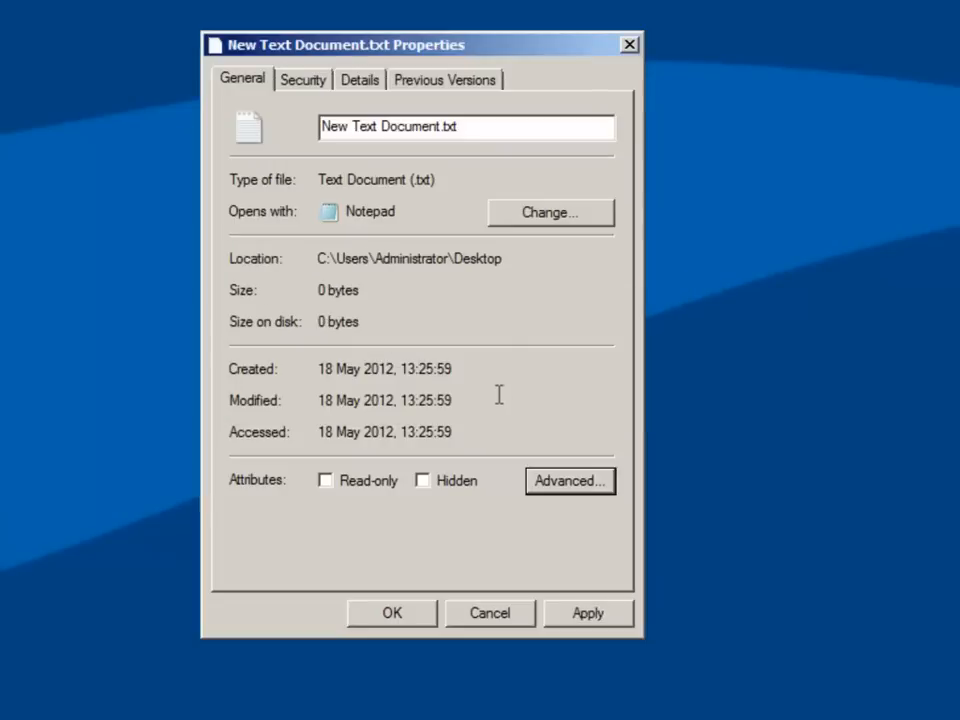
mouse_move(447, 597)
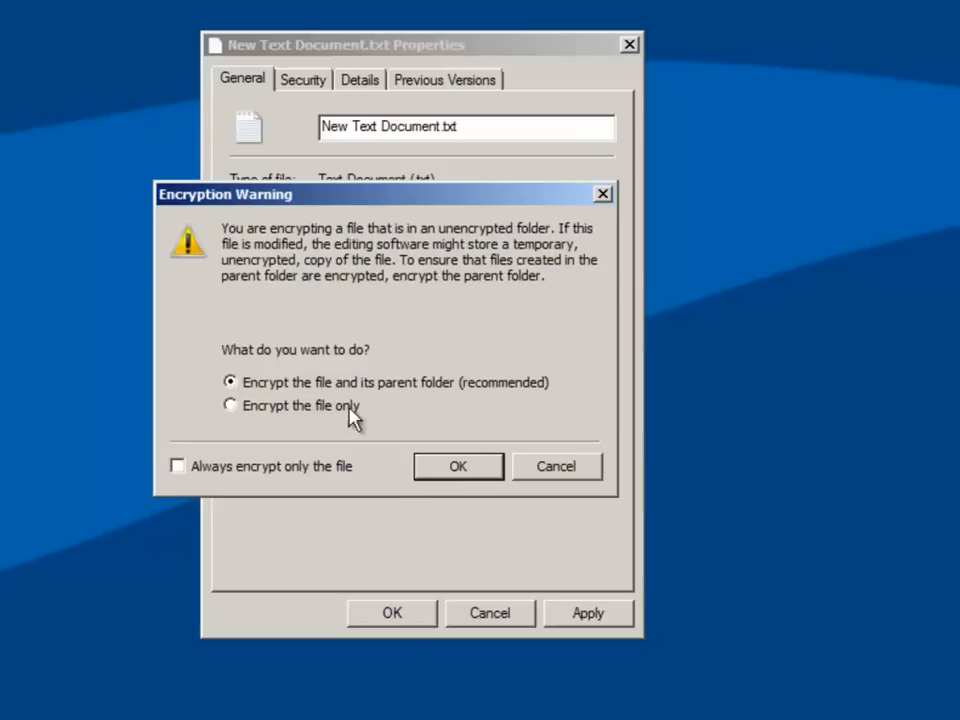
left_click(231, 405)
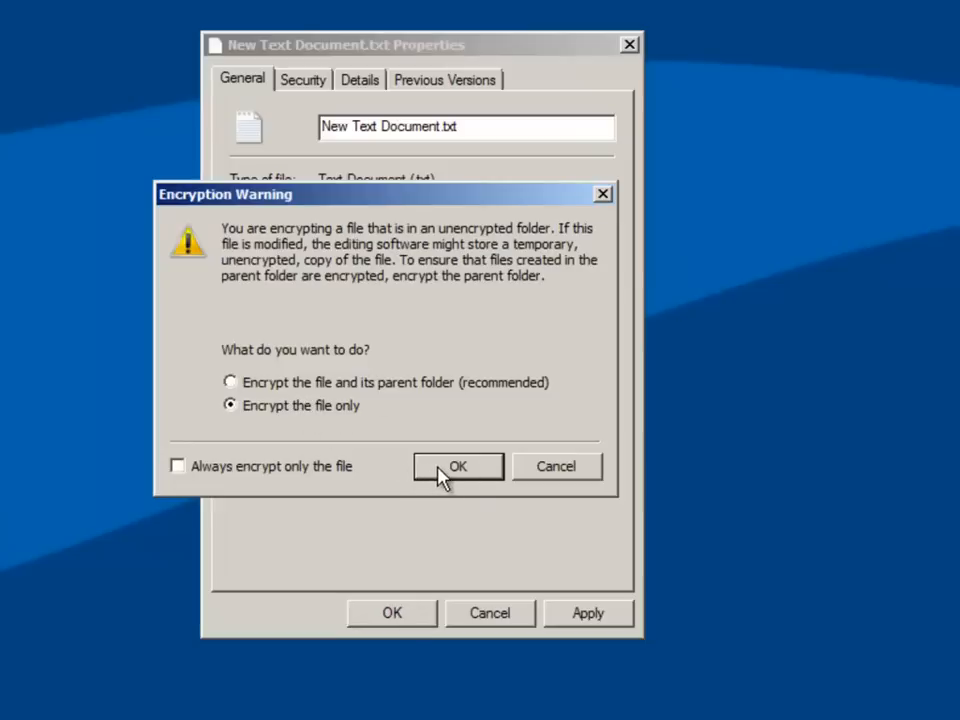
left_click(457, 466)
type("CIPHER")
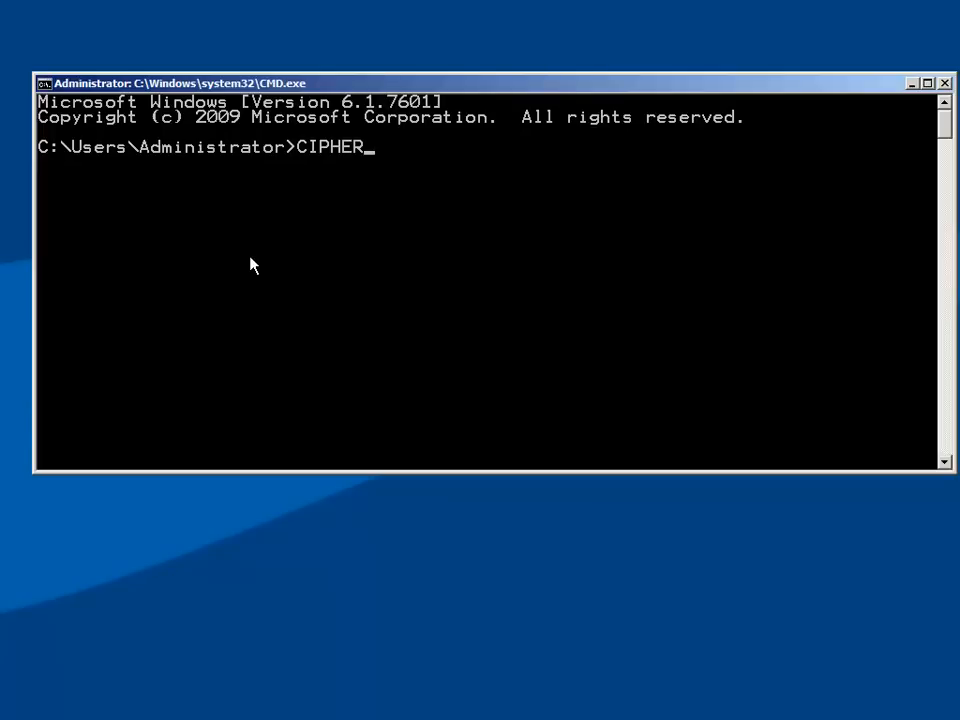
Run CIPHER /? and scroll through the help output to the /X option
type("/?")
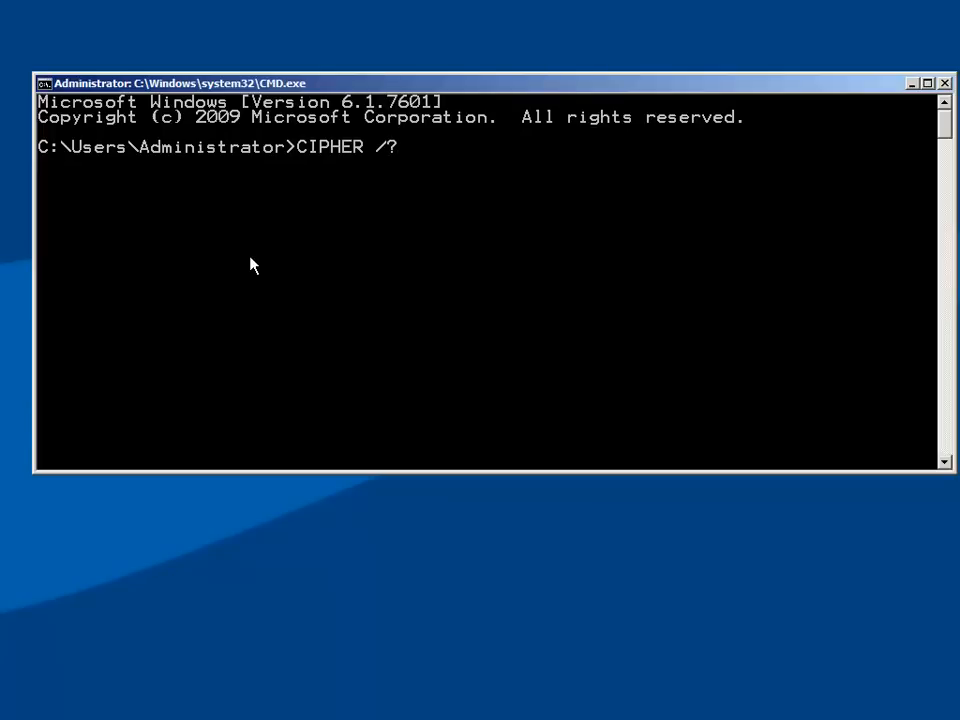
key("Return")
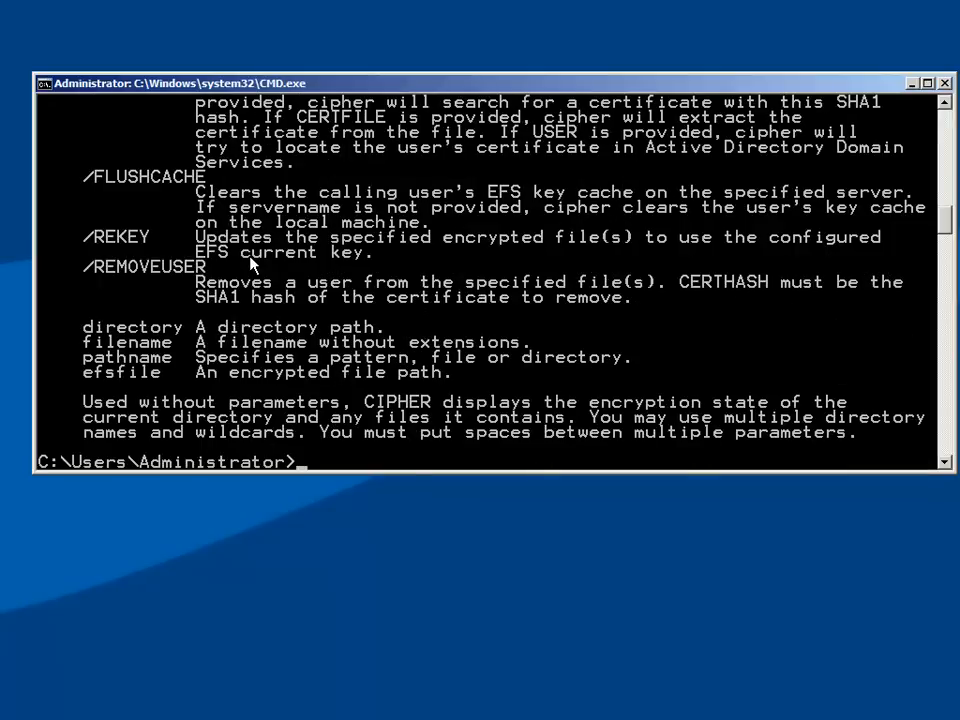
scroll("up", 3)
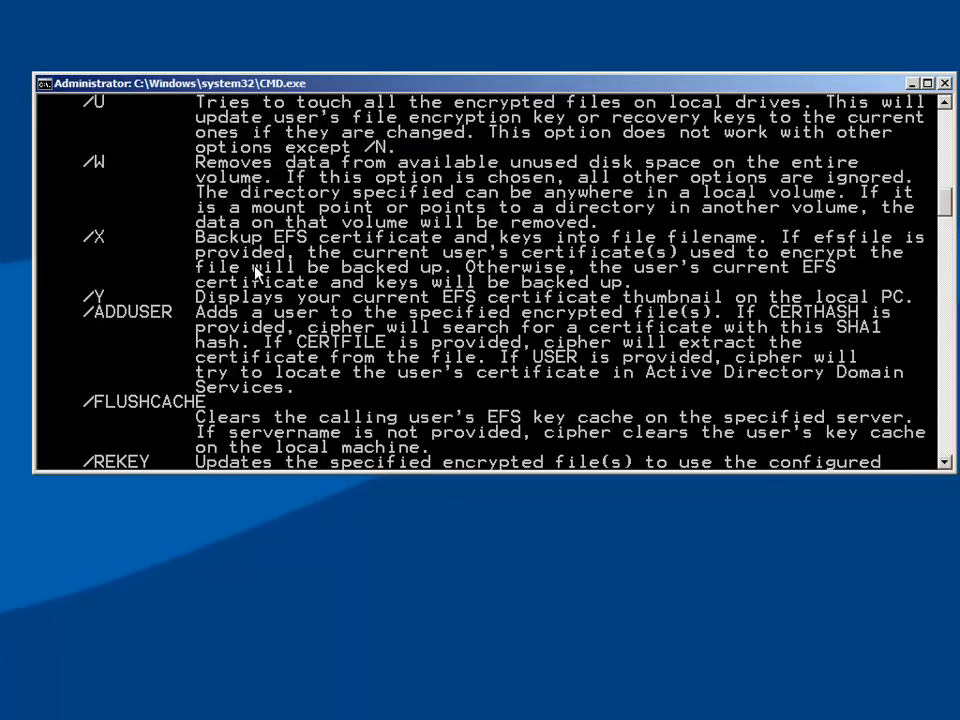
scroll("up", 3)
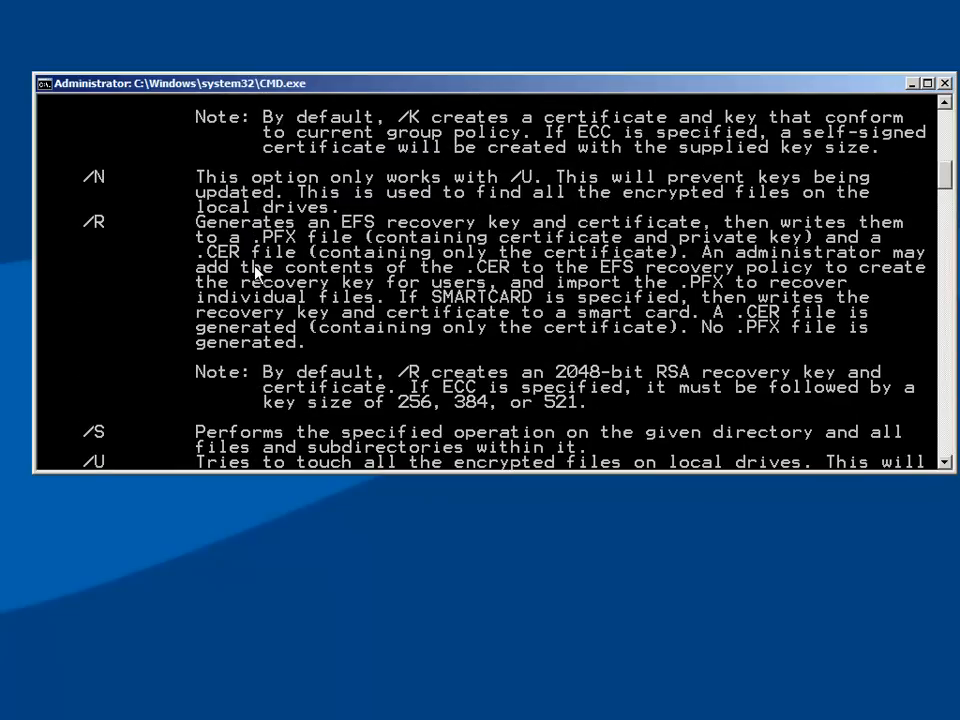
scroll("up", 3)
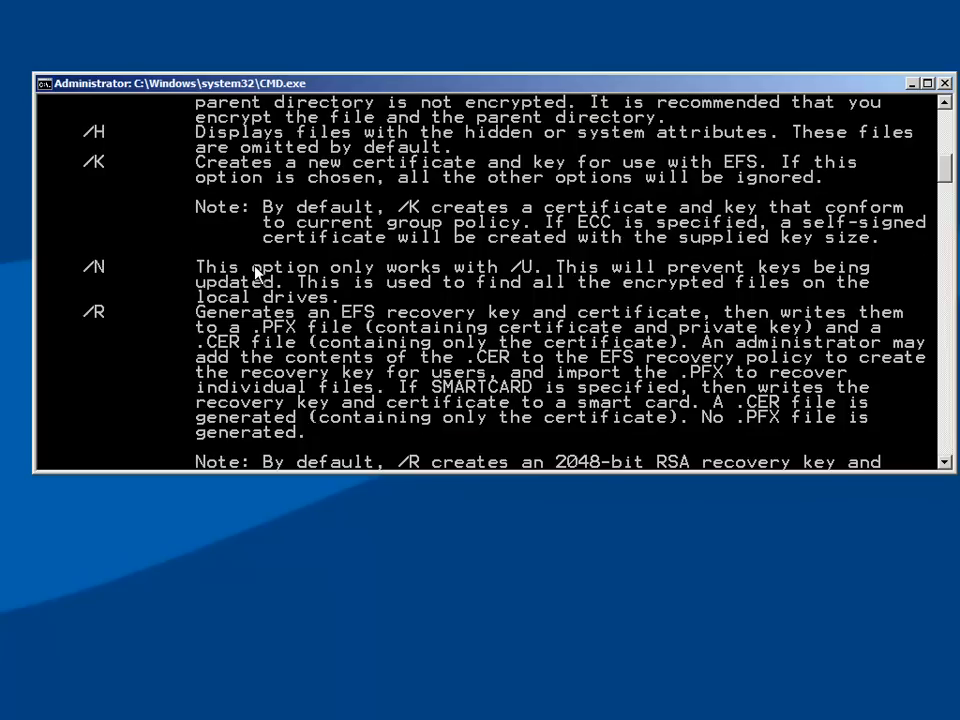
scroll("up", 3)
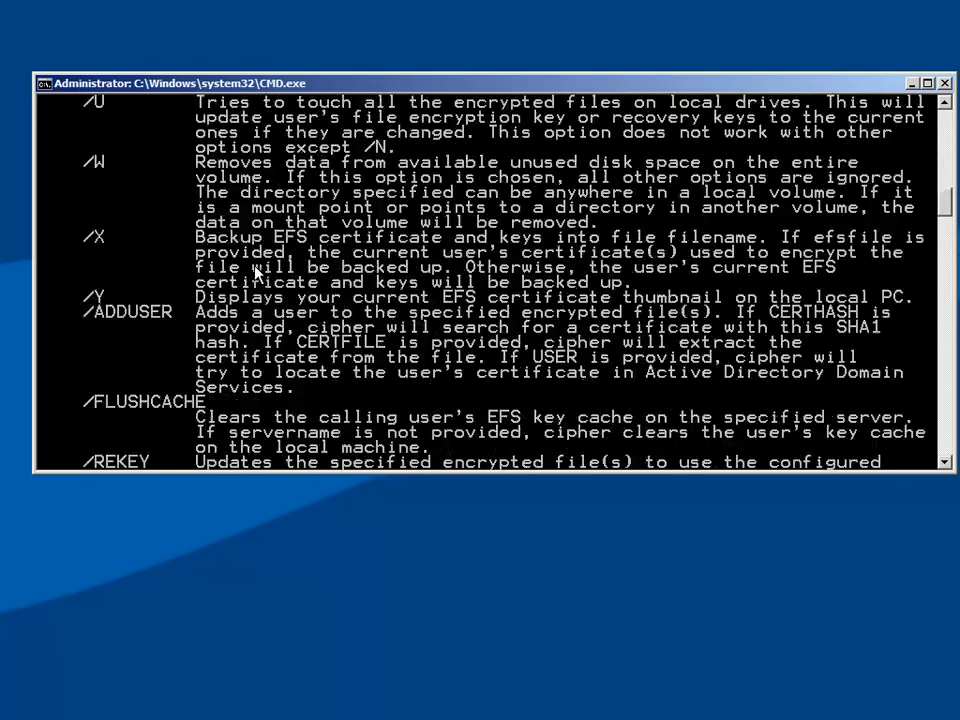
scroll("down", 3)
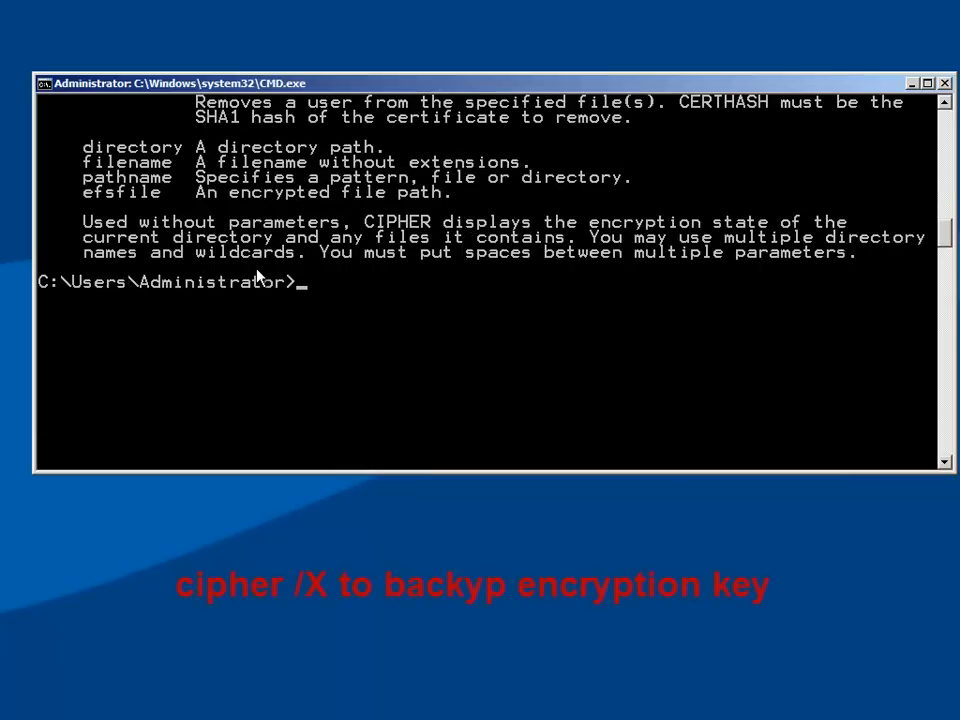
Run CIPHER /X, confirm the backup, and save the certificate and key as backup.pfx
type("CIP")
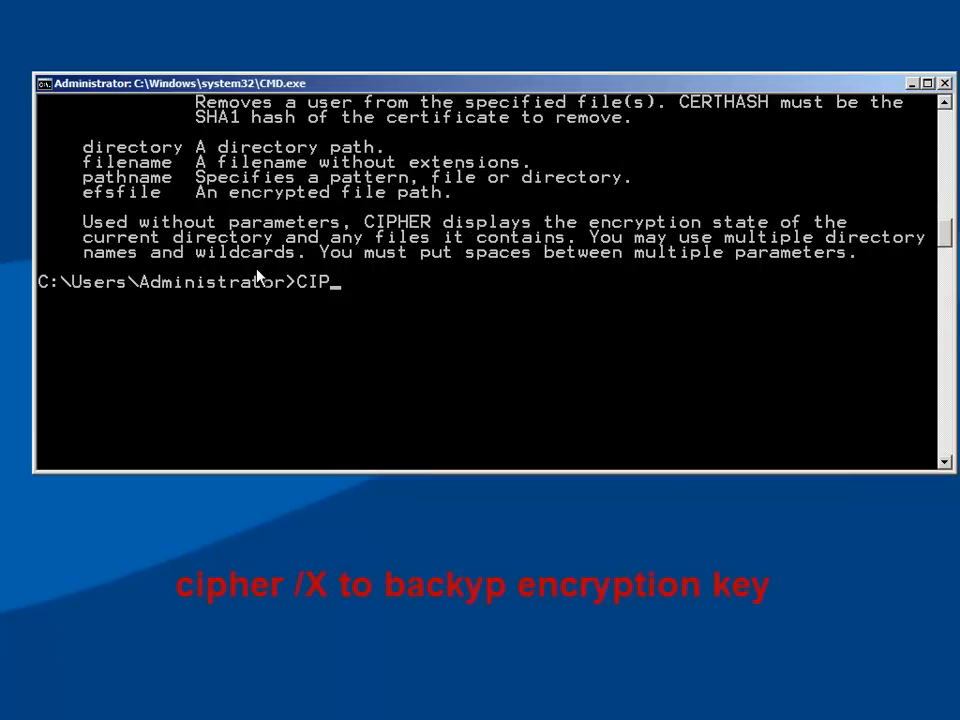
type("HER")
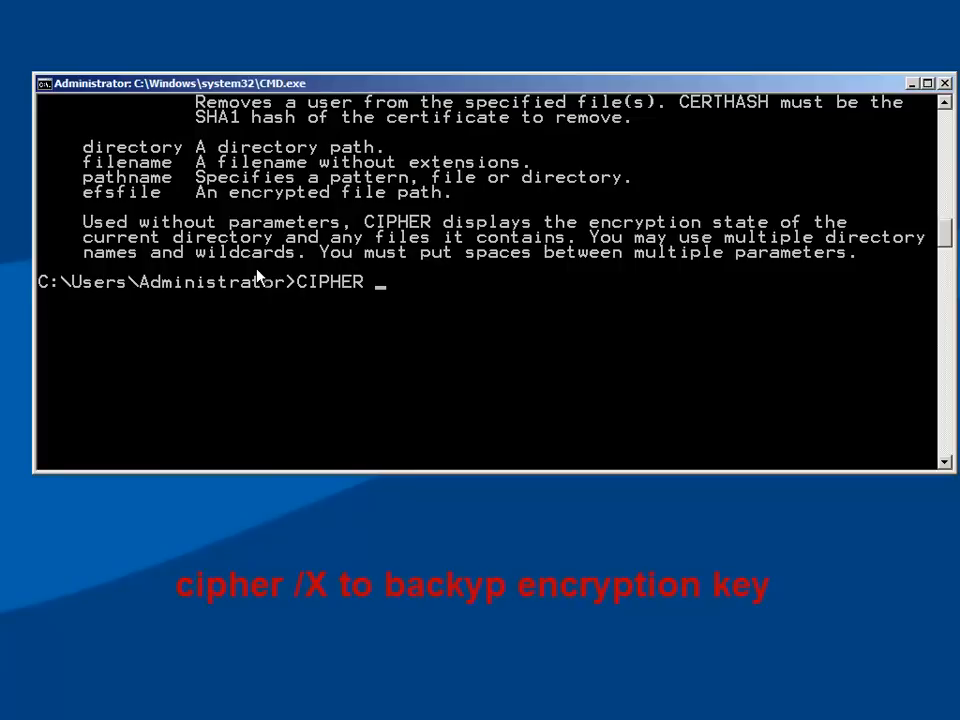
type("/X")
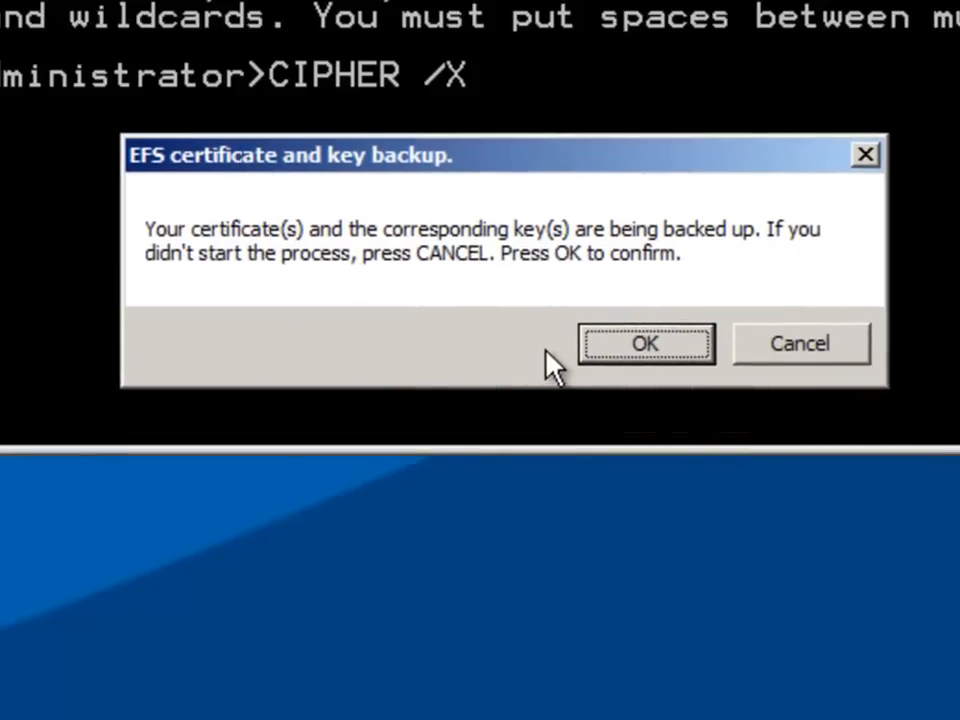
left_click(645, 343)
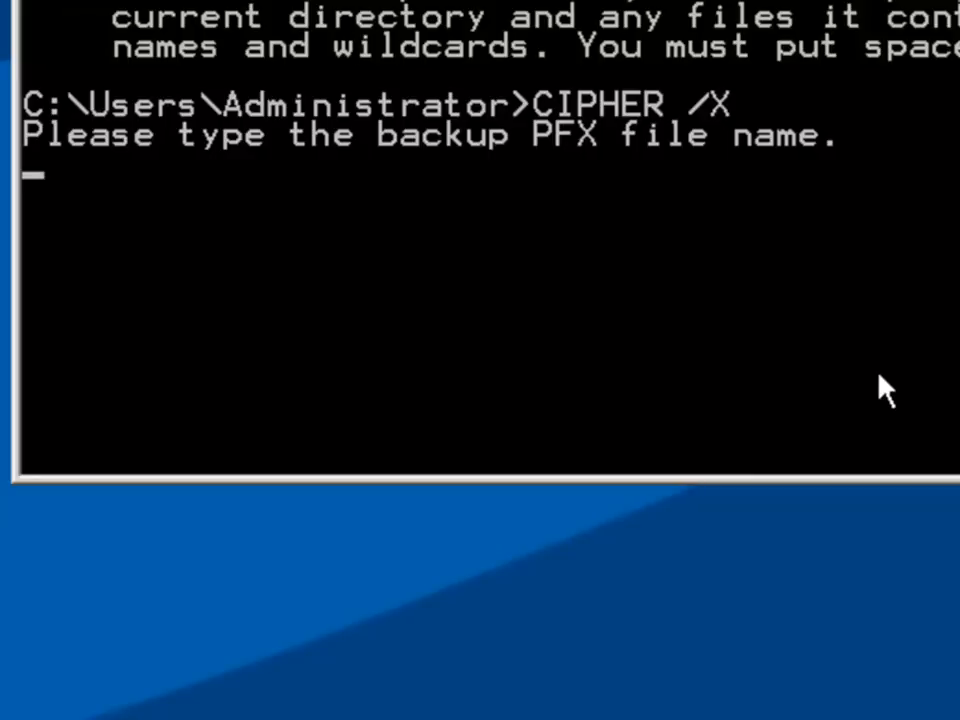
type("backu")
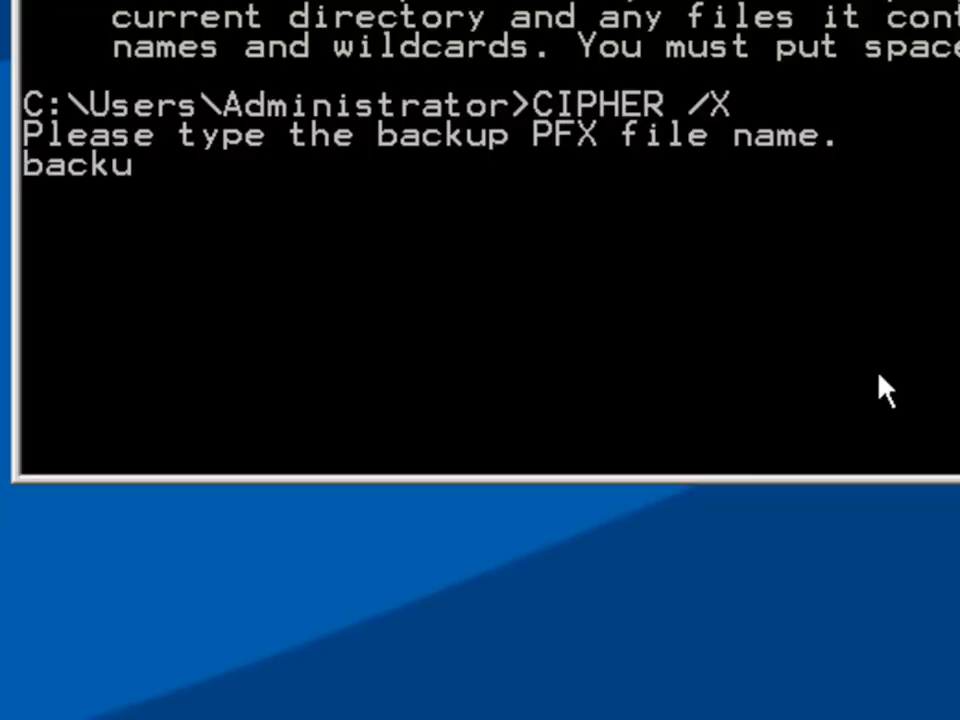
type("p.pfx")
type("dir")
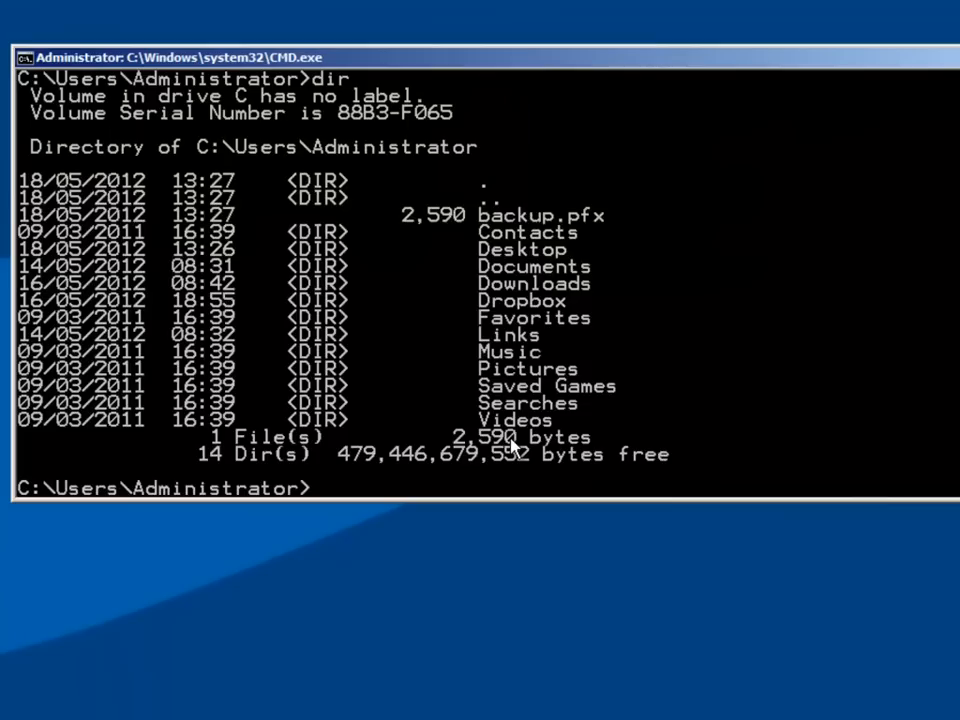
mouse_move(585, 230)
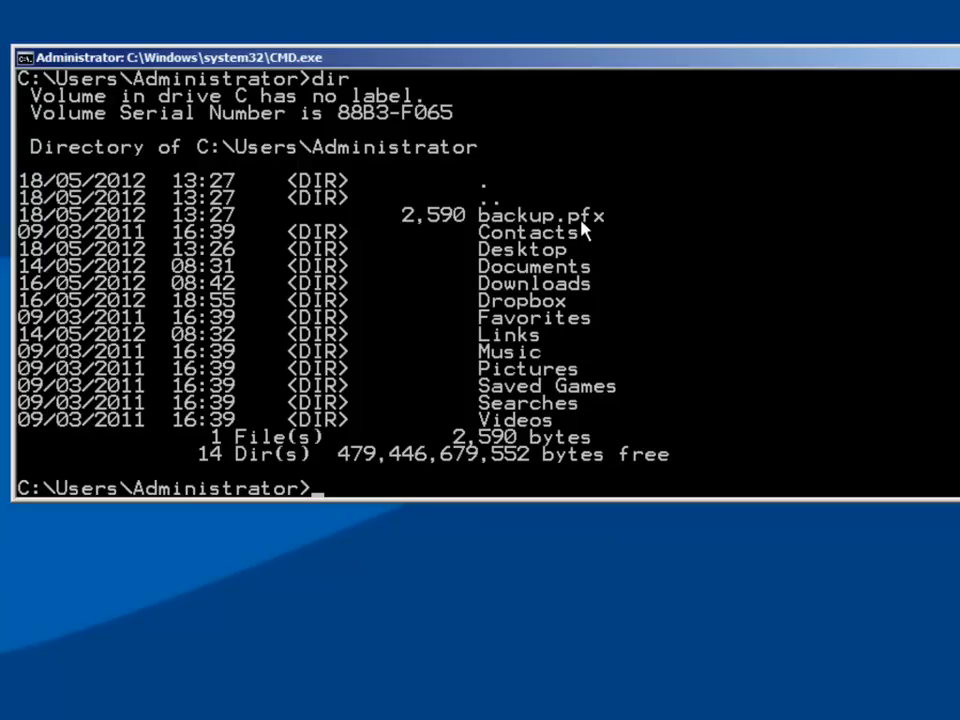
mouse_move(728, 422)
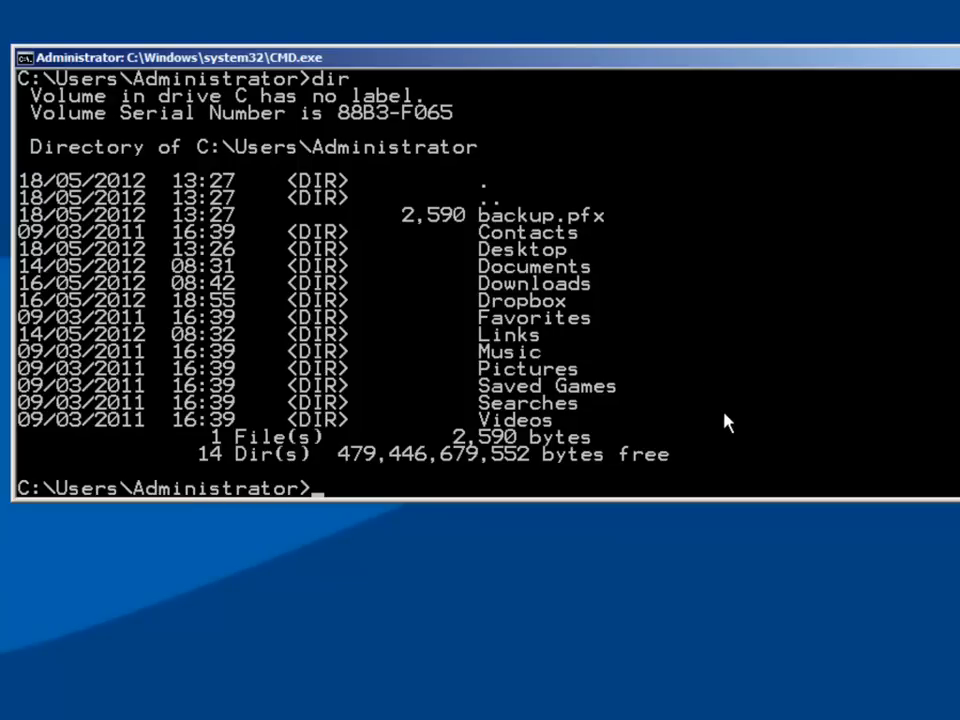
Enter a new CIPHER /X command at the prompt
type("CIPHER /X")
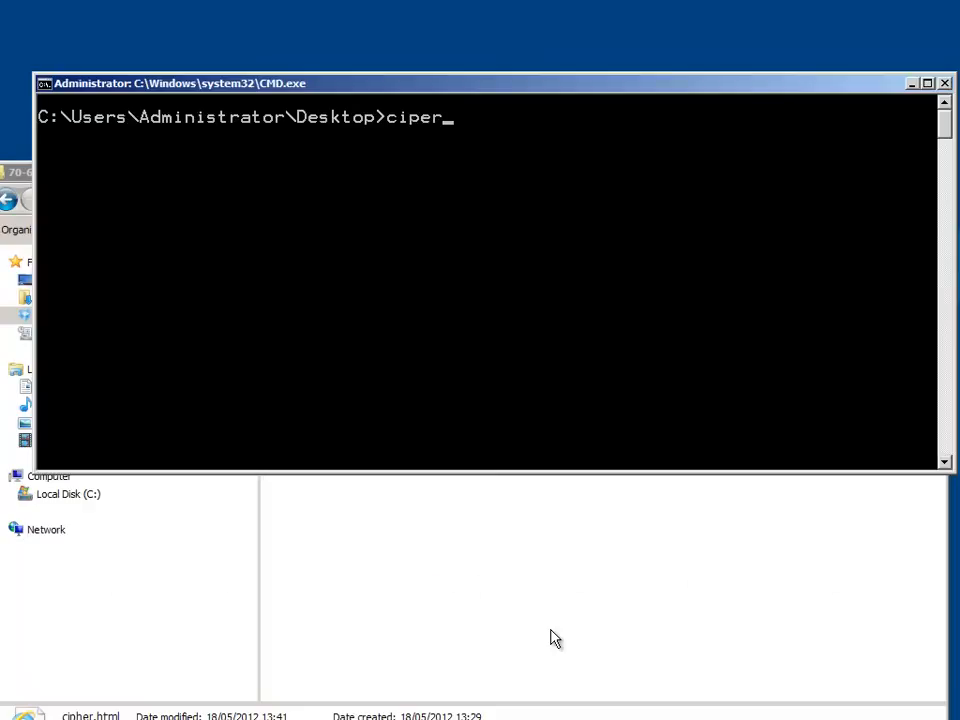
Run cipher /C "New Text Document.txt" to show its encryption details
type("/C \"New Text Document.txt")
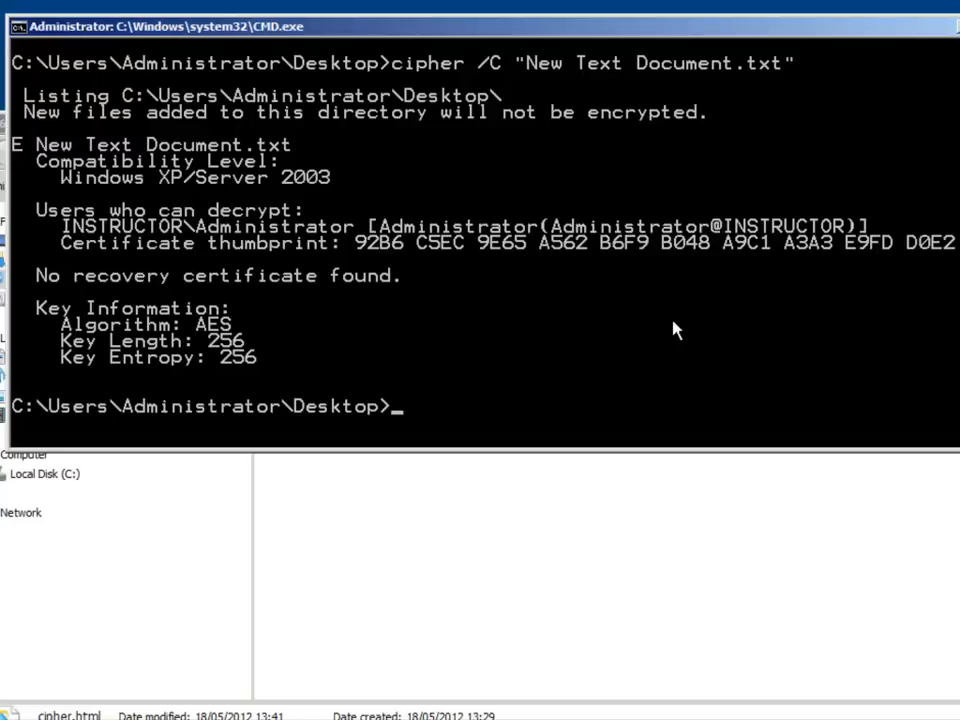
type("cipher /C \"New Text Document.txt\"")
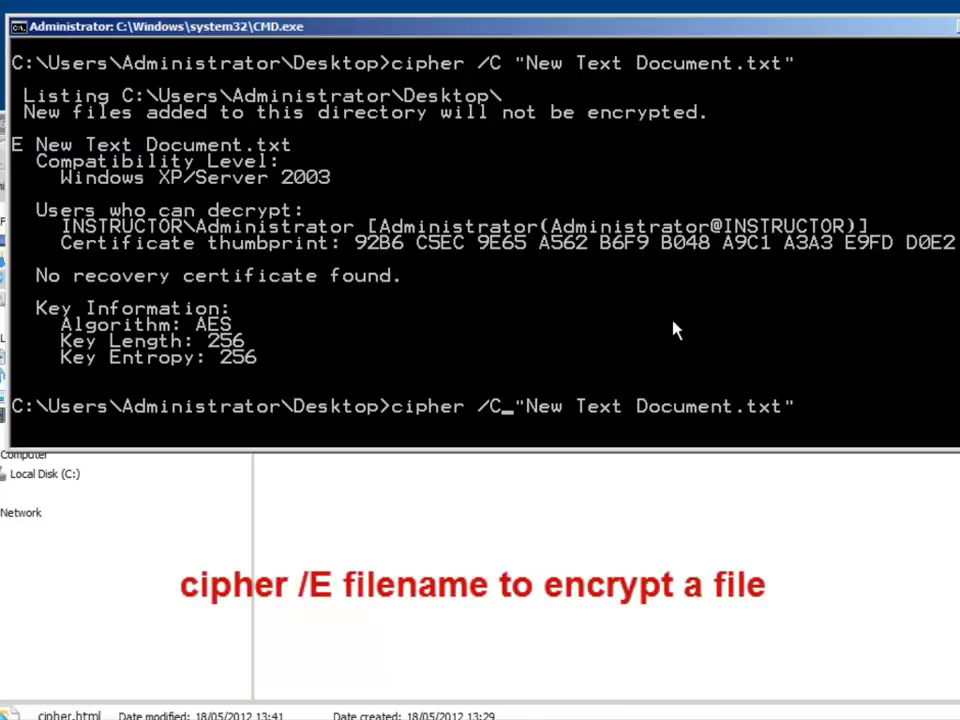
Change the recalled cipher command to /E and run it on the Word document
key("backspace")
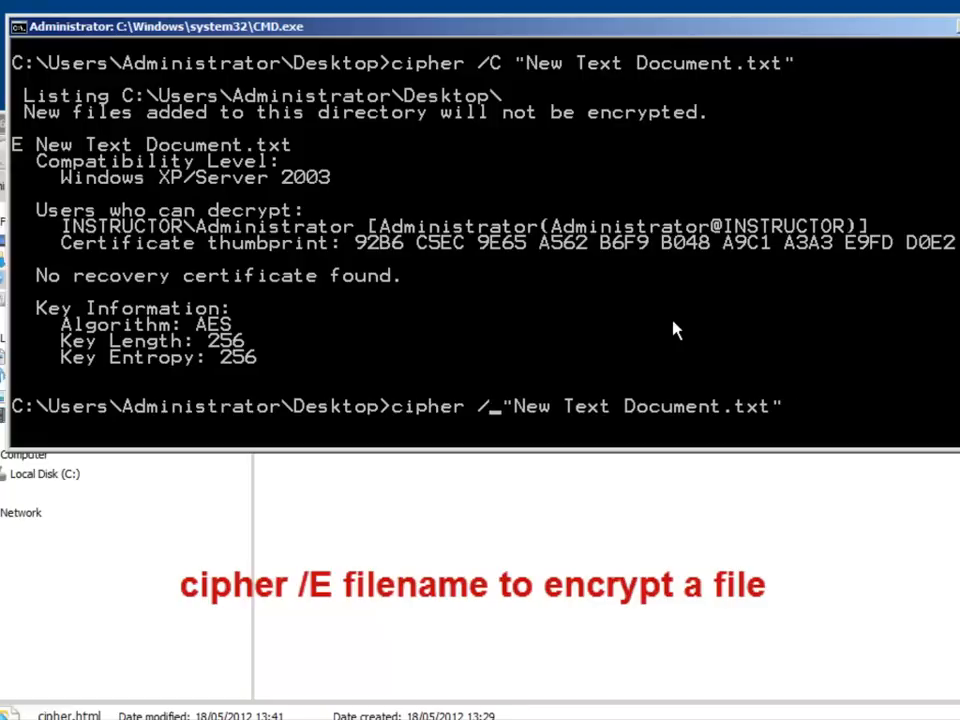
type("E")
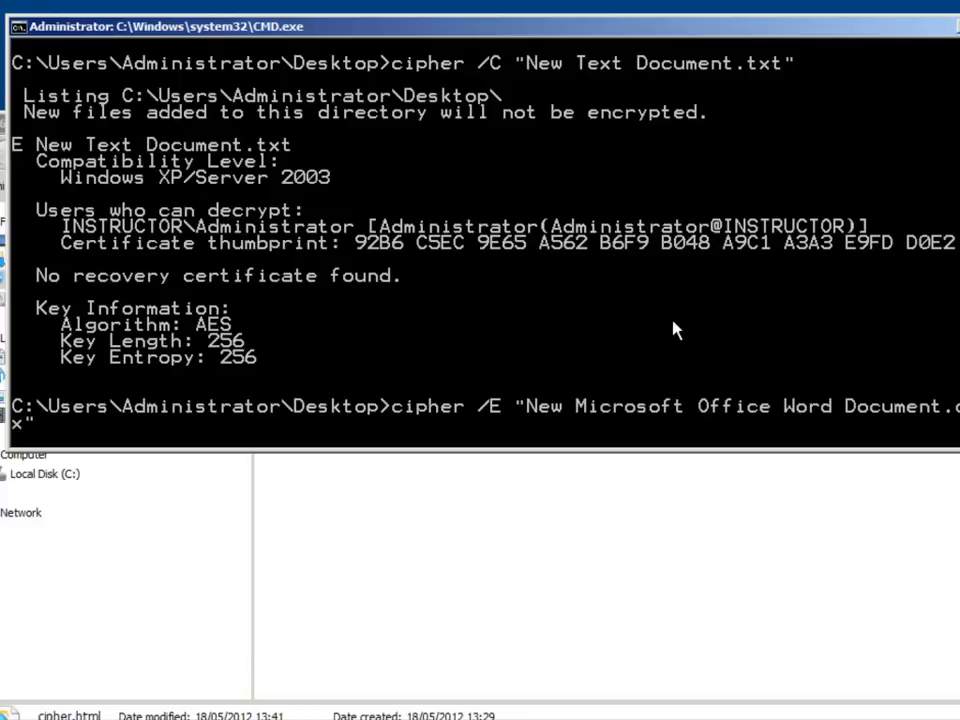
key("Return")
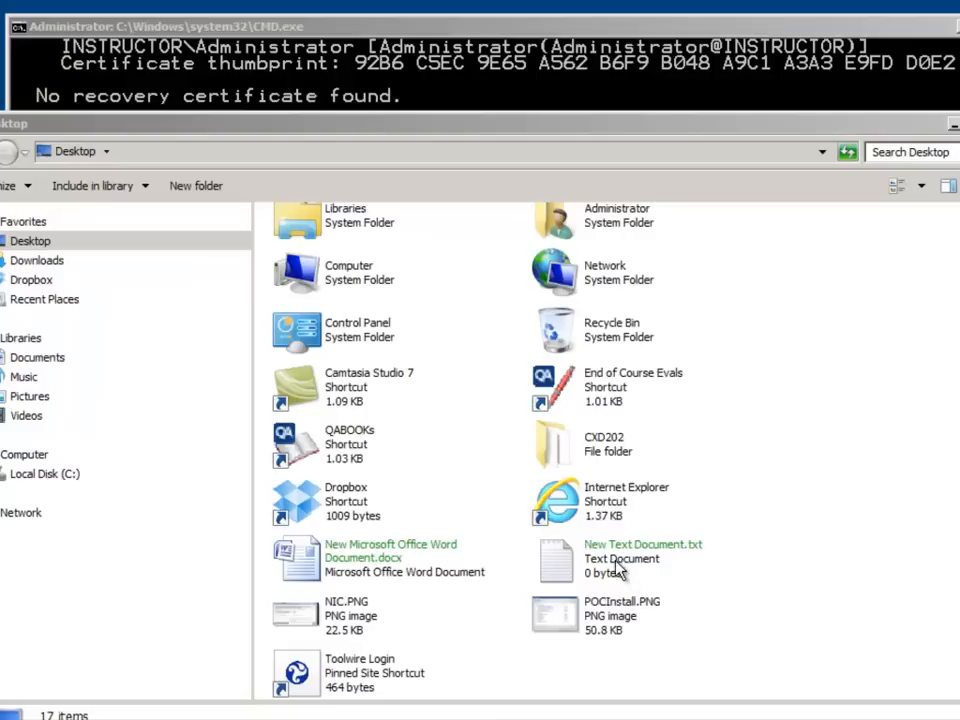
mouse_move(388, 557)
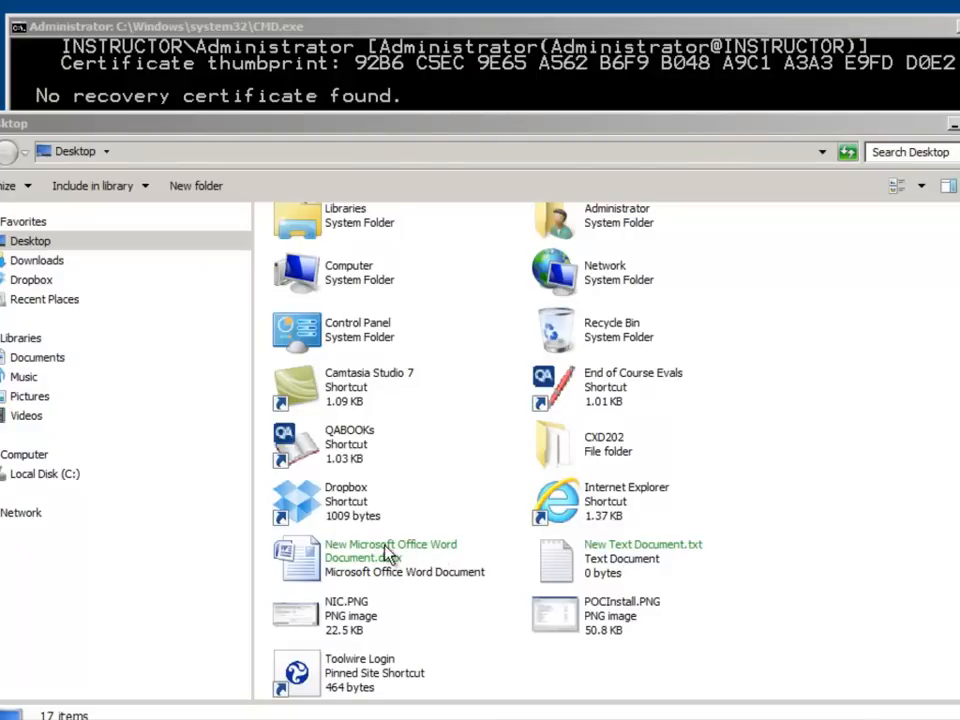
mouse_move(535, 645)
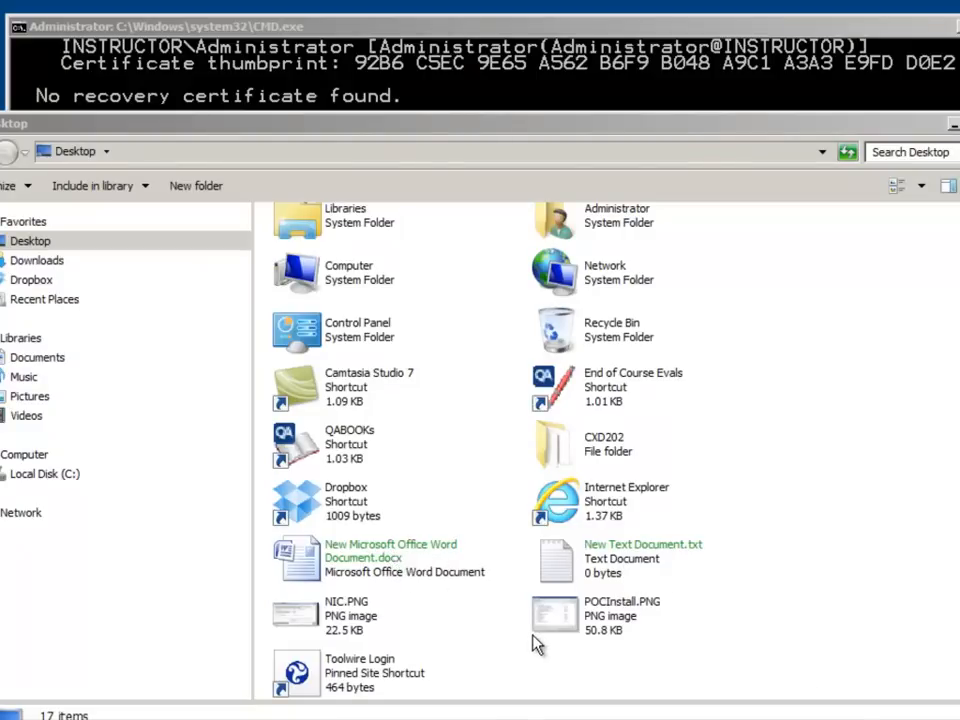
mouse_move(547, 648)
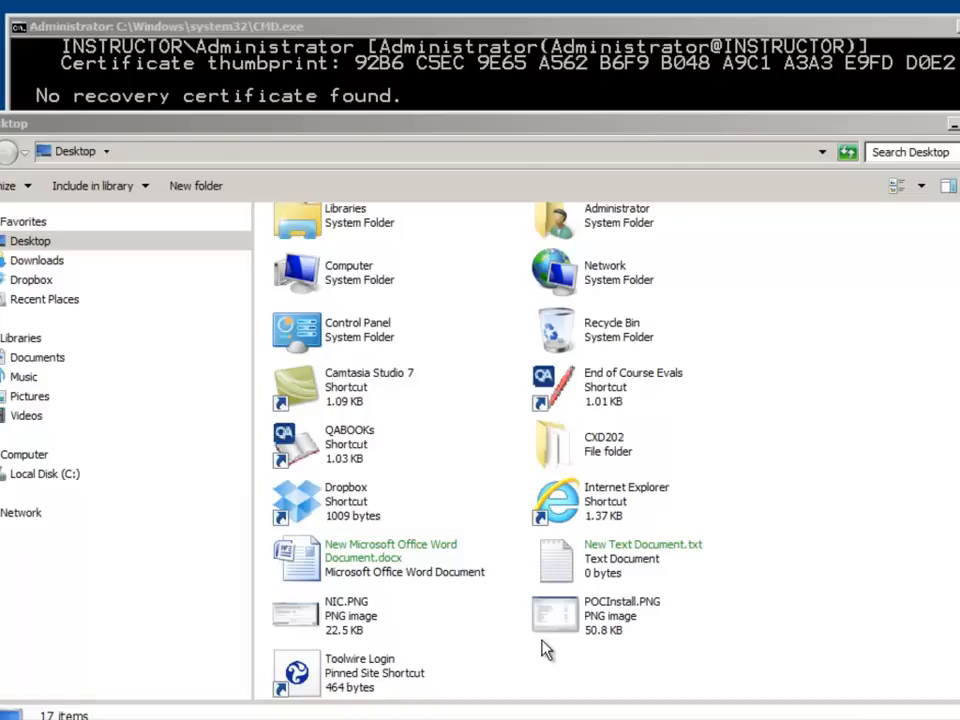